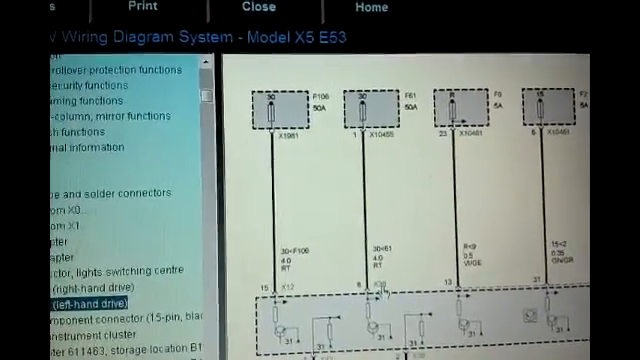
- Scroll the X12 location view showing light module A3 in the passenger footwell by the A-pillar
{"action": "scroll", "scroll_direction": "down", "scroll_amount": 3}
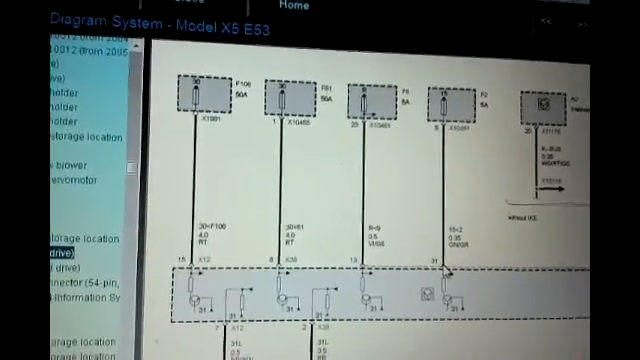
{"action": "scroll", "scroll_direction": "down", "scroll_amount": 3}
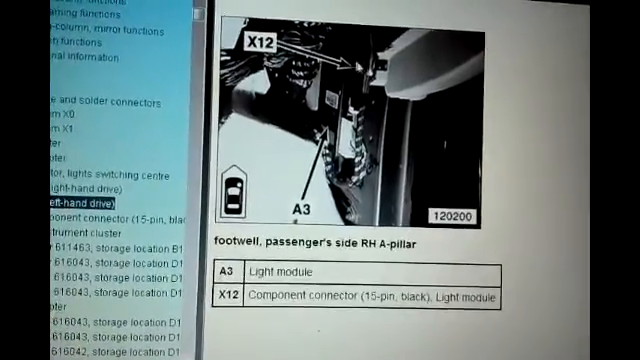
- Scroll back over the light module diagram with fuses F106, F61, F5 and F2
{"action": "scroll", "scroll_direction": "up", "scroll_amount": 3}
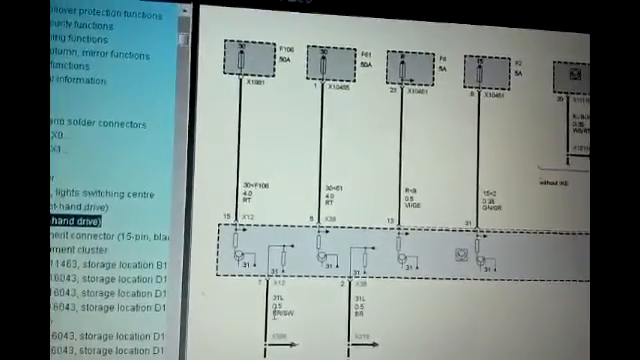
{"action": "scroll", "scroll_direction": "down", "scroll_amount": 3}
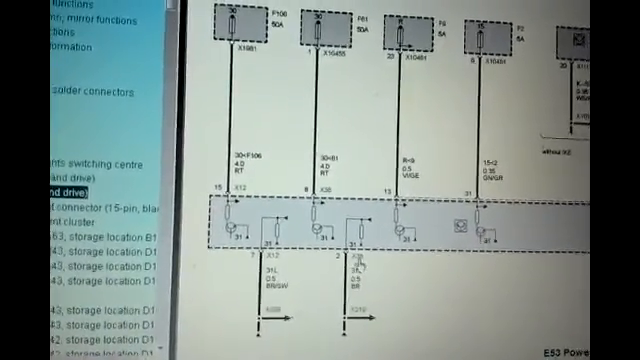
{"action": "scroll", "scroll_direction": "down", "scroll_amount": 3}
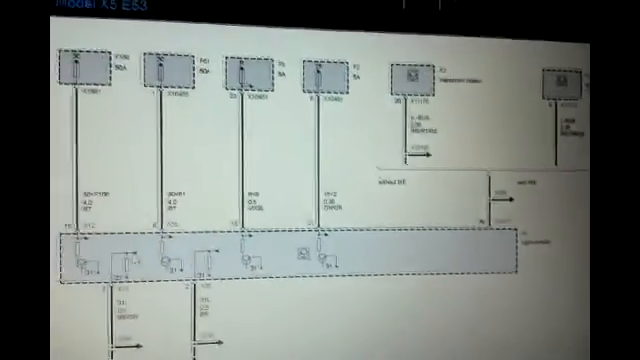
- Scroll the location view of switch S8 and connector X503 on the left dash
{"action": "scroll", "scroll_direction": "down", "scroll_amount": 3}
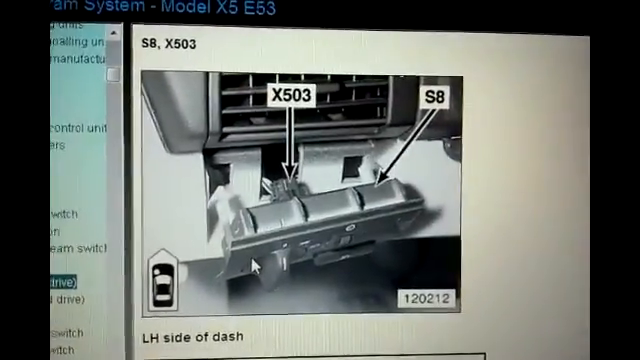
{"action": "scroll", "scroll_direction": "down", "scroll_amount": 3}
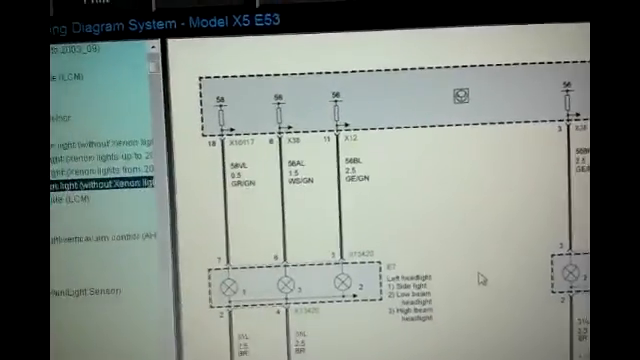
- Scroll the location view of headlight E7 and connector X13420 at the front left
{"action": "scroll", "scroll_direction": "down", "scroll_amount": 3}
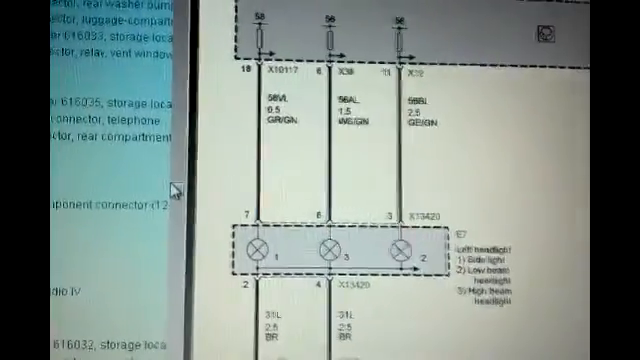
{"action": "scroll", "scroll_direction": "down", "scroll_amount": 3}
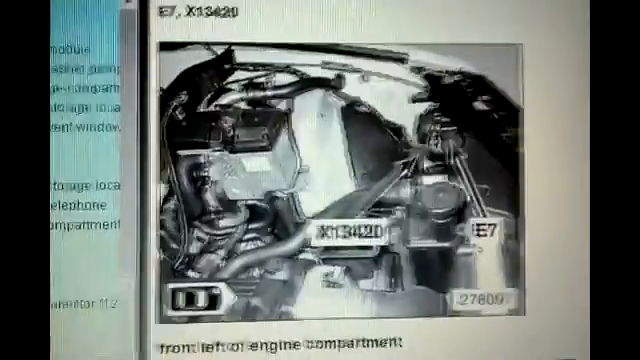
- Scroll the left headlight E7 diagram with feeds through X10117, X38 and X12
{"action": "scroll", "scroll_direction": "down", "scroll_amount": 3}
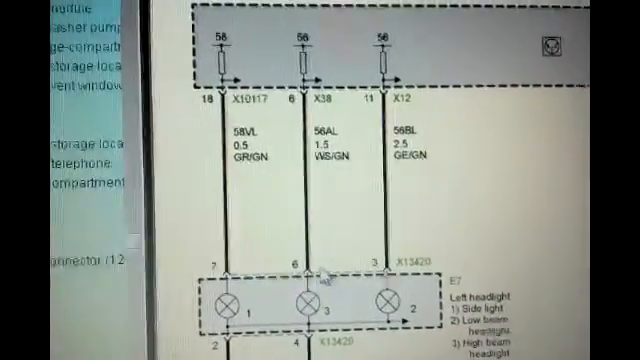
{"action": "scroll", "scroll_direction": "down", "scroll_amount": 3}
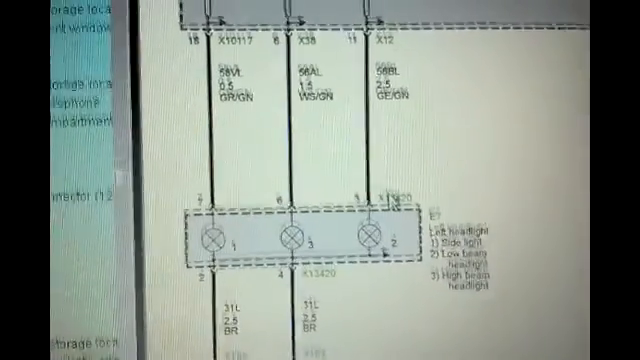
{"action": "scroll", "scroll_direction": "up", "scroll_amount": 3}
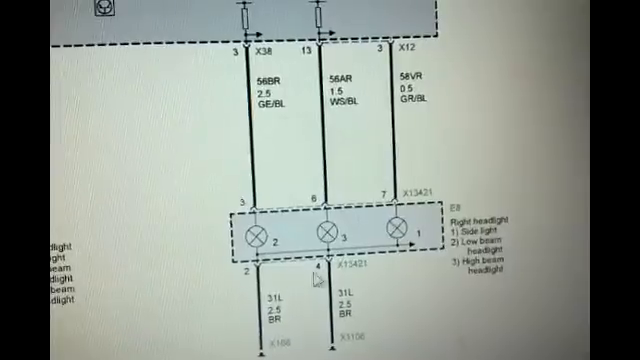
{"action": "scroll", "scroll_direction": "down", "scroll_amount": 3}
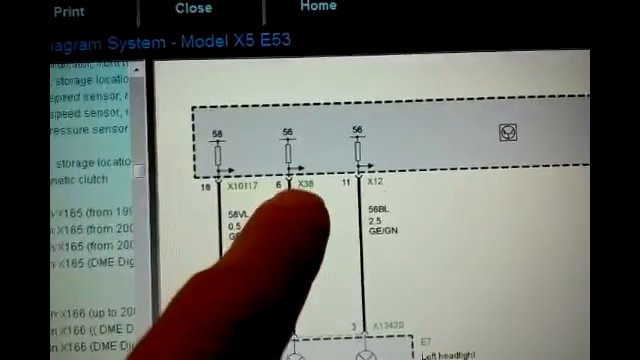
{"action": "scroll", "scroll_direction": "down", "scroll_amount": 3}
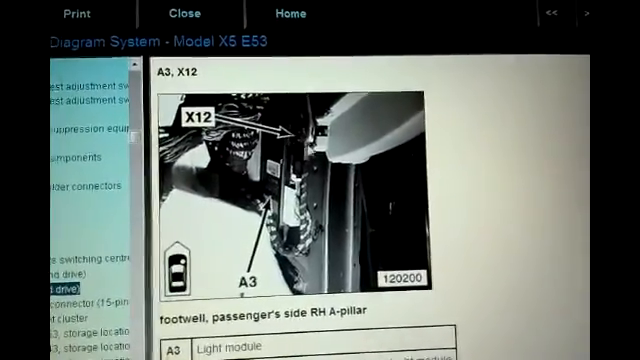
{"action": "left_click", "coordinate": [554, 14]}
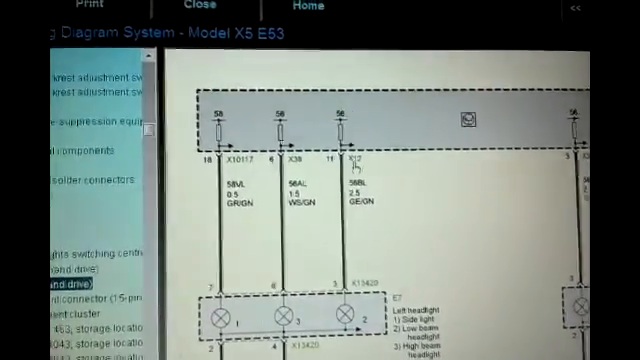
- Scroll the connector index down to the 'X38 Plug, light module' entry
{"action": "scroll", "scroll_direction": "down", "scroll_amount": 3}
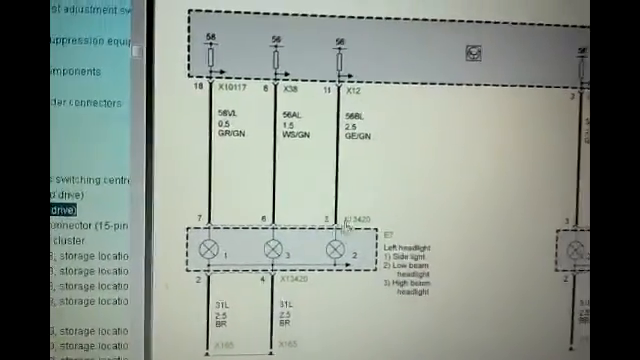
{"action": "scroll", "scroll_direction": "down", "scroll_amount": 3}
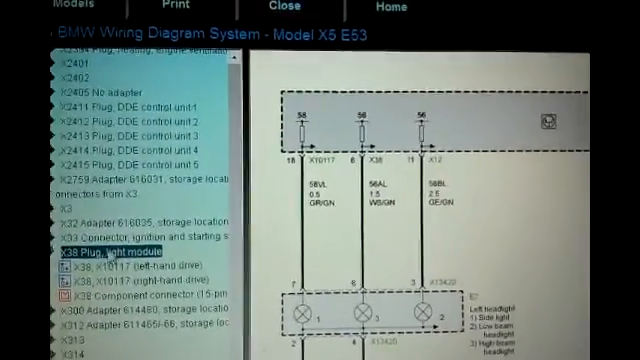
- Load the tail lights/brake lights wiring diagram from the left list
{"action": "left_click", "coordinate": [110, 268]}
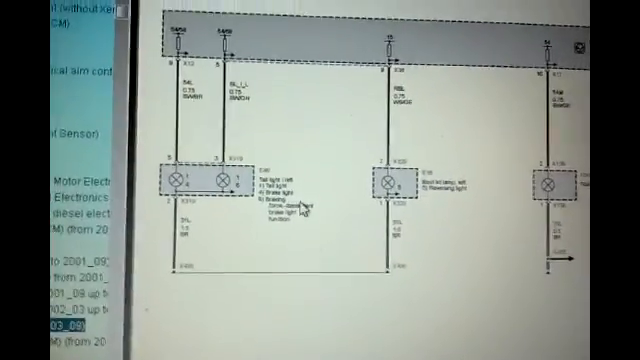
{"action": "scroll", "scroll_direction": "down", "scroll_amount": 3}
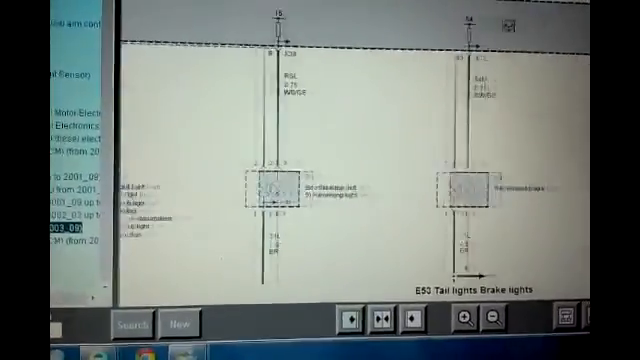
- Zoom into the tail light diagram and scroll to boot lid lamp E17 and tail light E47
{"action": "left_click", "coordinate": [467, 319]}
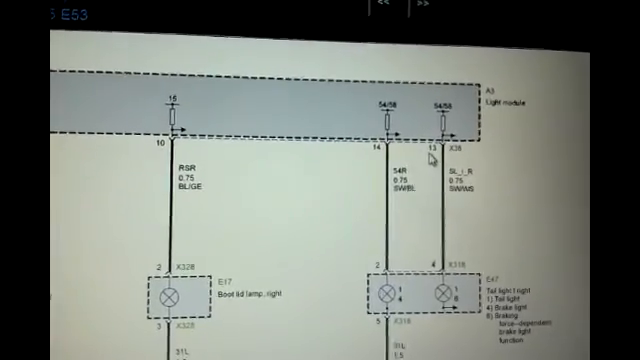
{"action": "scroll", "scroll_direction": "down", "scroll_amount": 3}
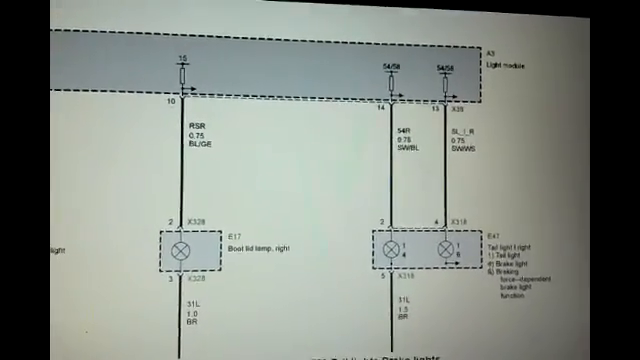
{"action": "scroll", "scroll_direction": "down", "scroll_amount": 3}
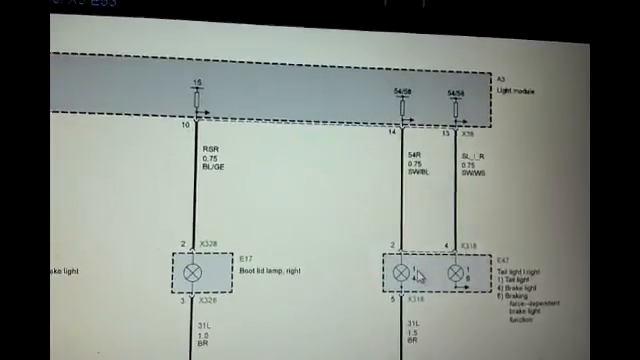